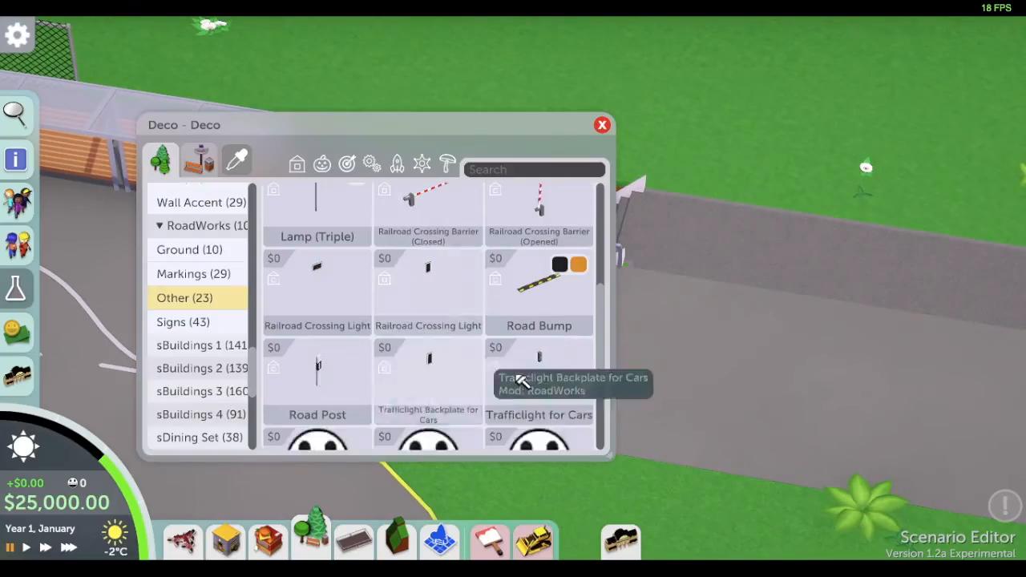
Step: Bring up the Deco window to start placing cream blocks for the ticket booth
left_click(603, 125)
type("door")
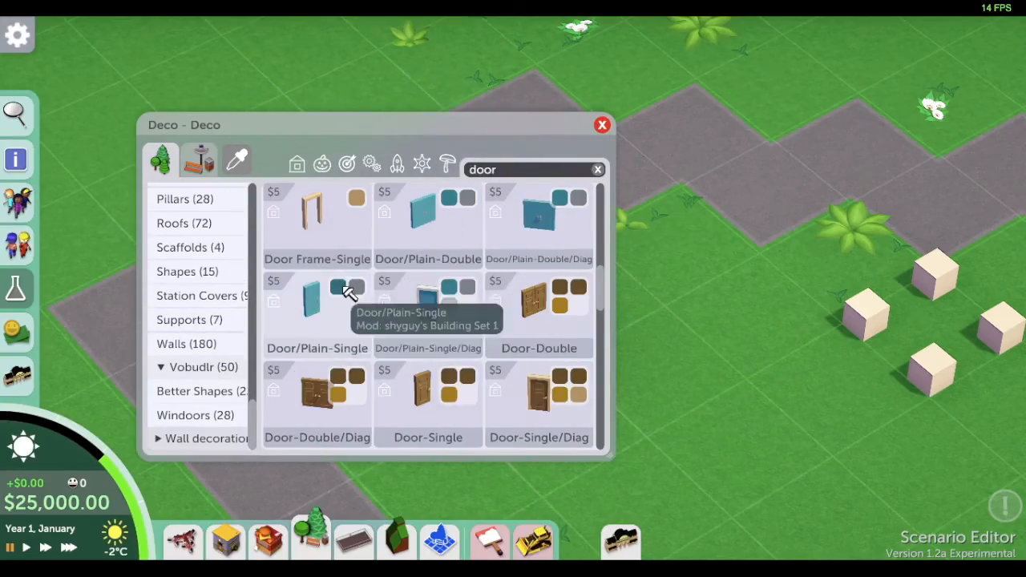
Step: Fit the booth with a plain single door and half corner trim pieces
left_click(336, 285)
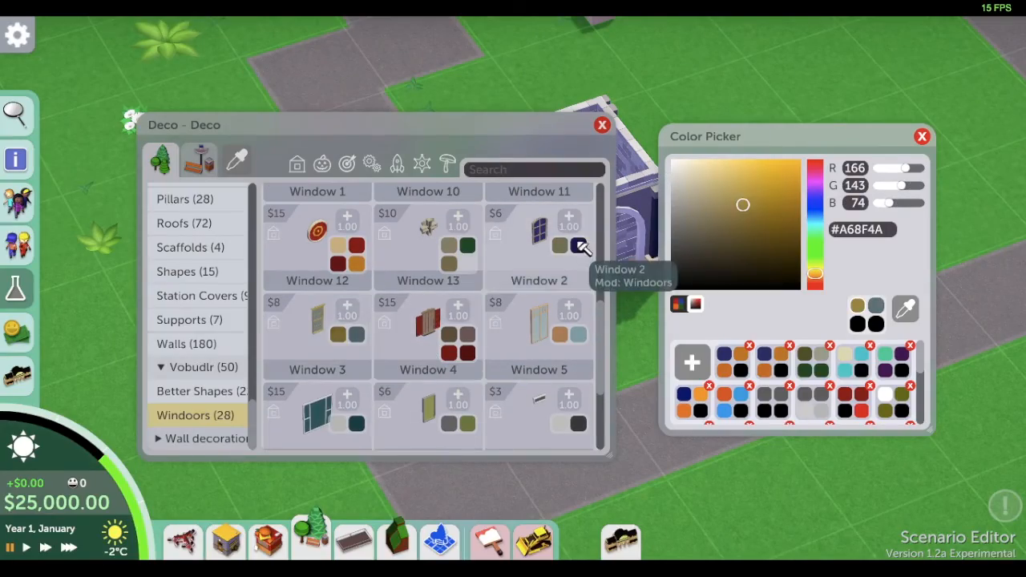
scroll("down", 3)
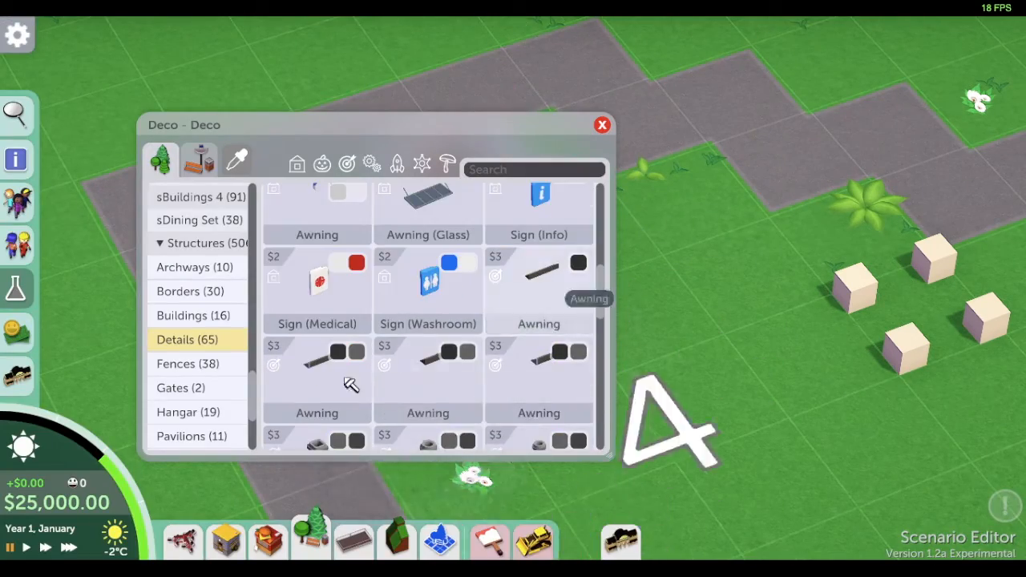
left_click(603, 125)
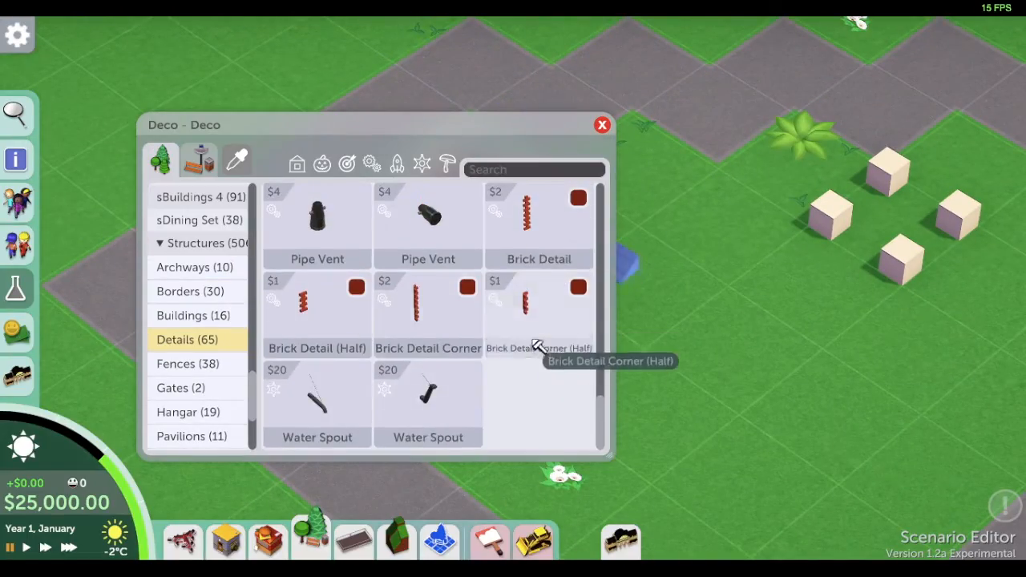
left_click(603, 125)
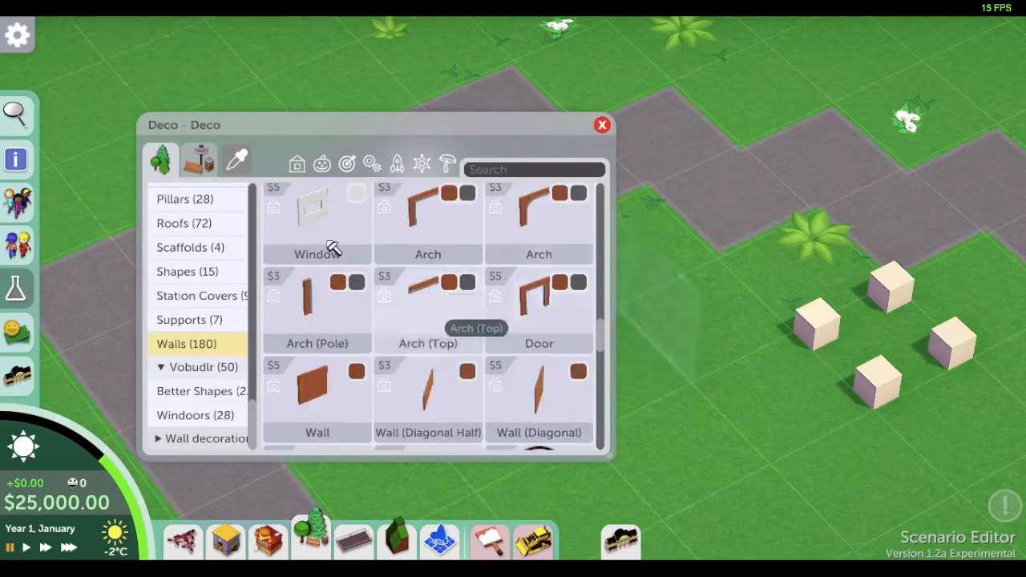
Step: Add window pieces to the booth walls and search the deco list for 'dorn'
left_click(603, 125)
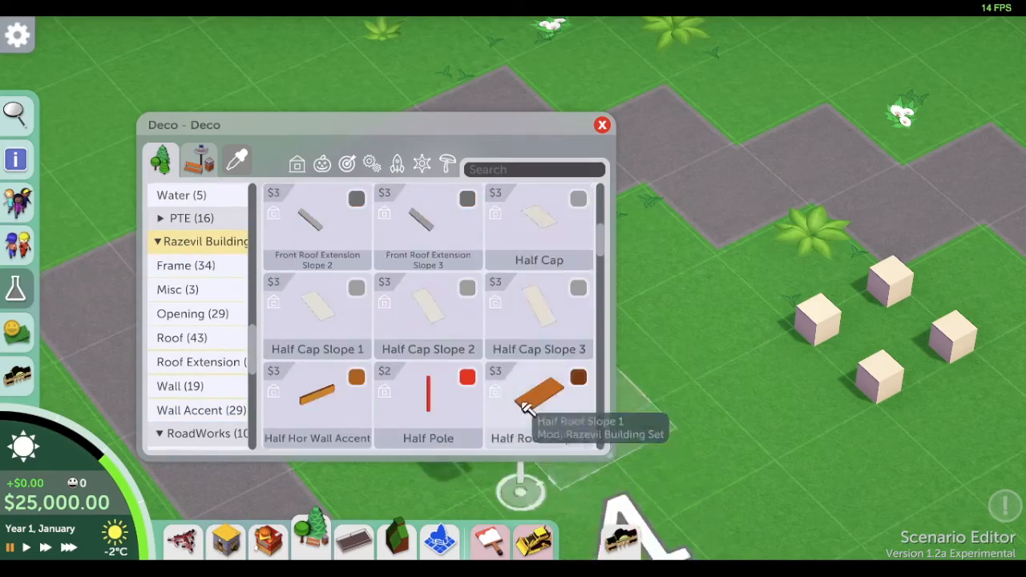
scroll("down", 3)
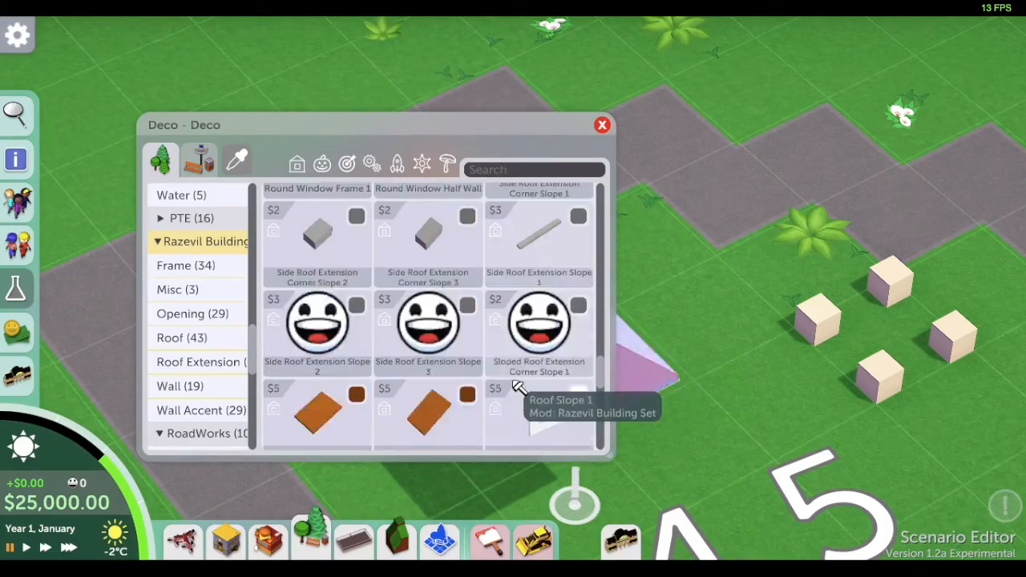
type("dorn")
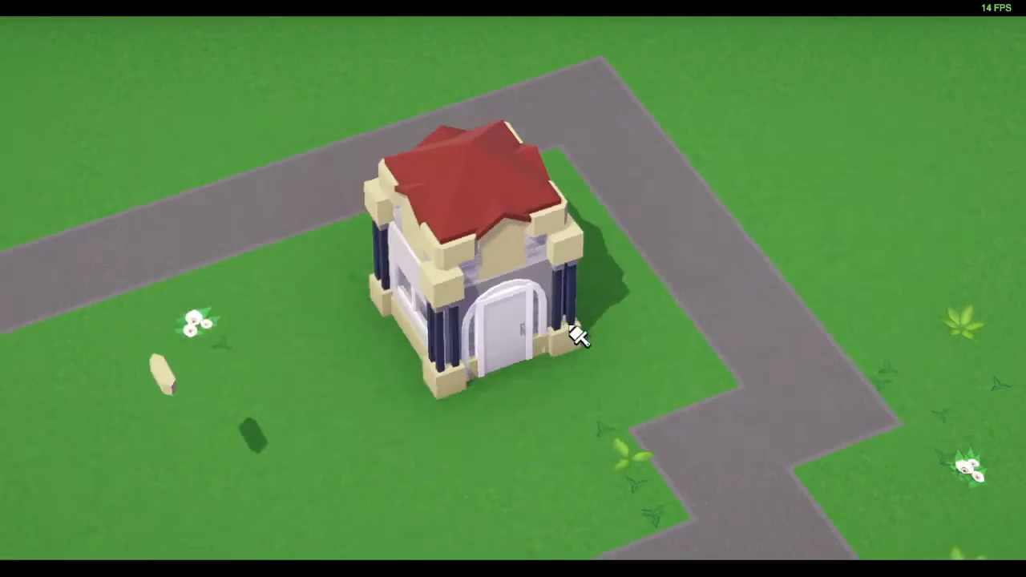
Step: Browse further down the building pieces and search the deco list for 'flag'
scroll("down", 3)
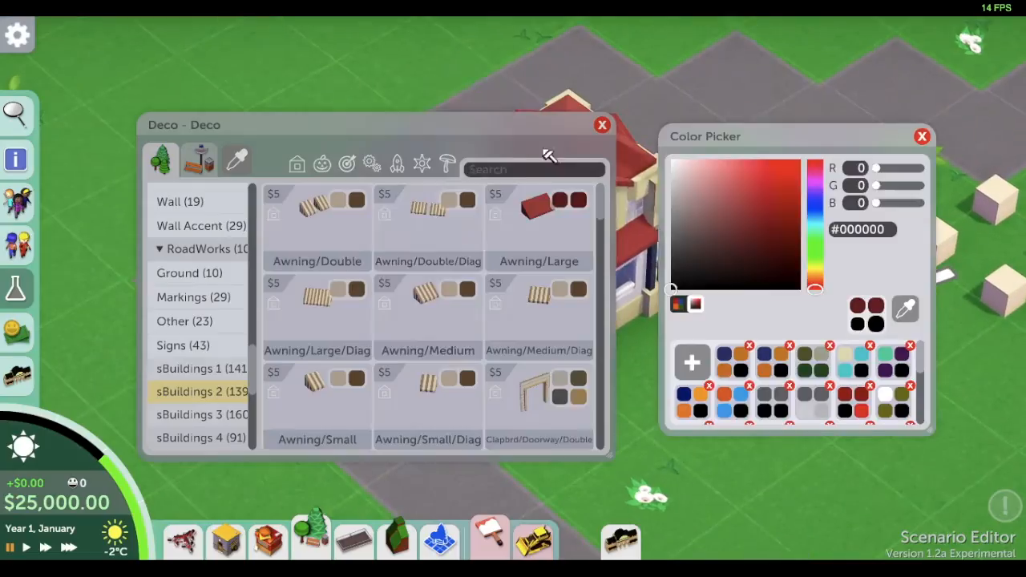
type("flag")
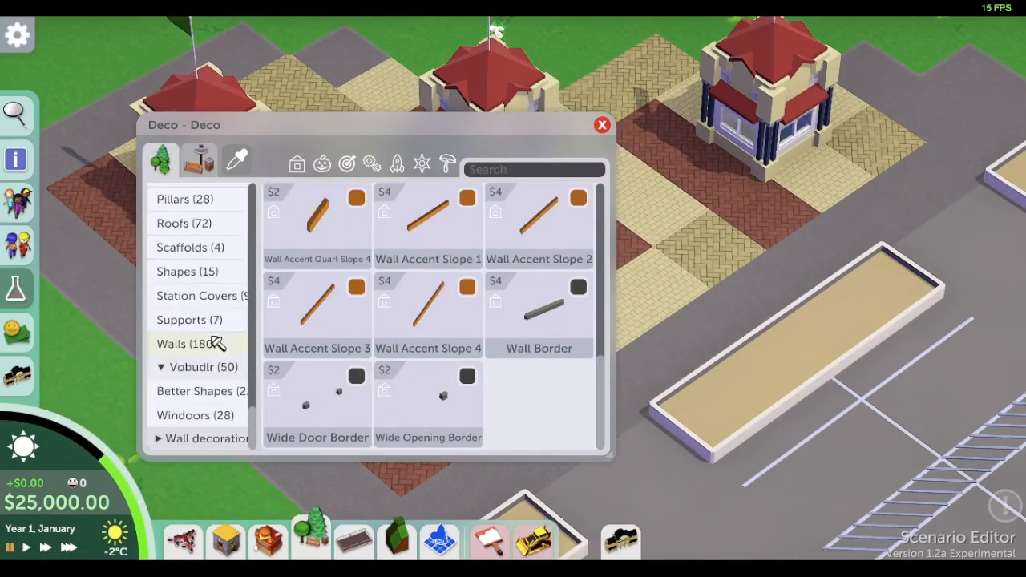
Step: Show the wall pieces in the decoration catalogue for the plaza fencing
left_click(602, 125)
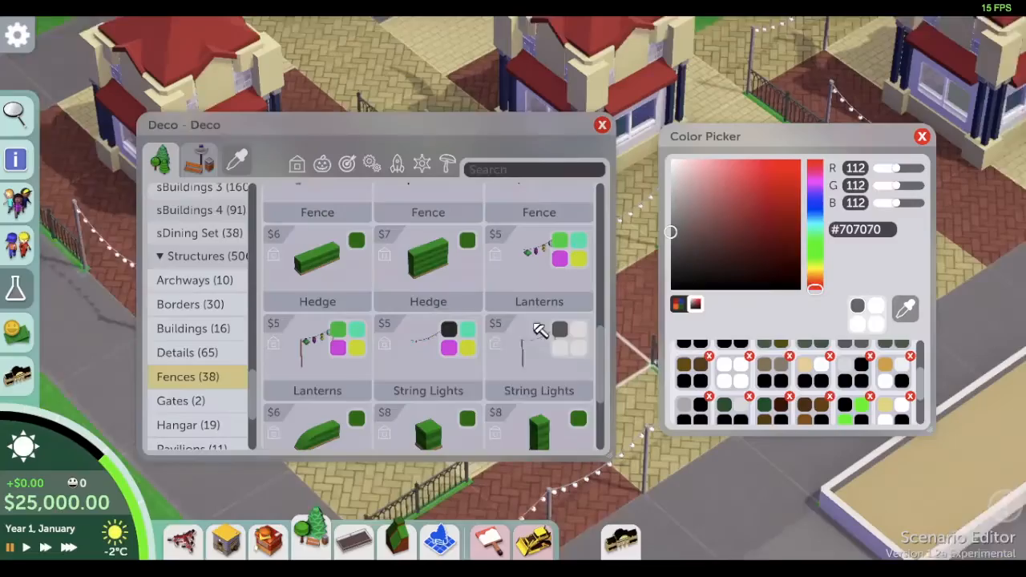
Step: Browse the Path Attachments catalogue for bins to line the plaza fences
left_click(199, 162)
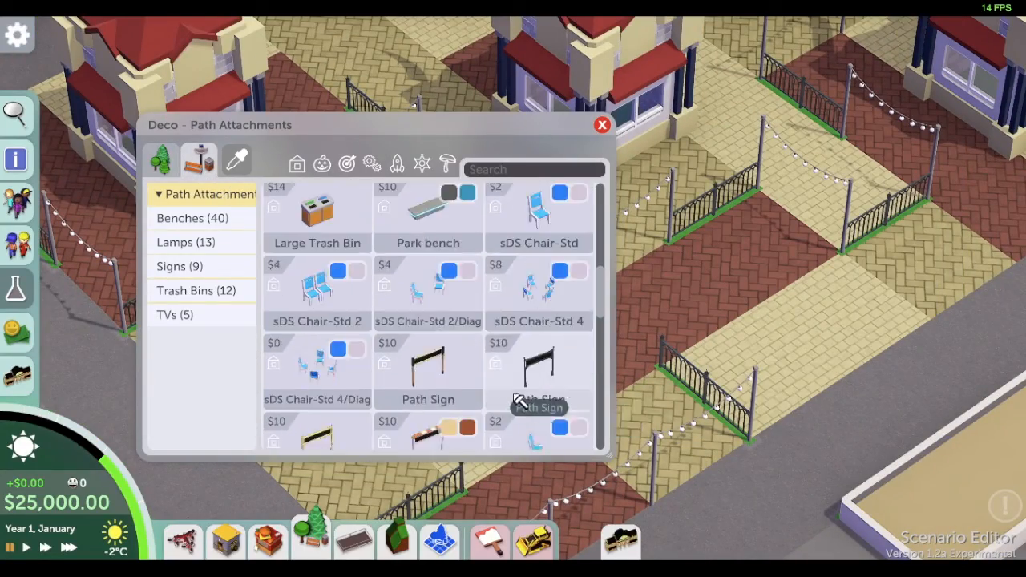
left_click(603, 125)
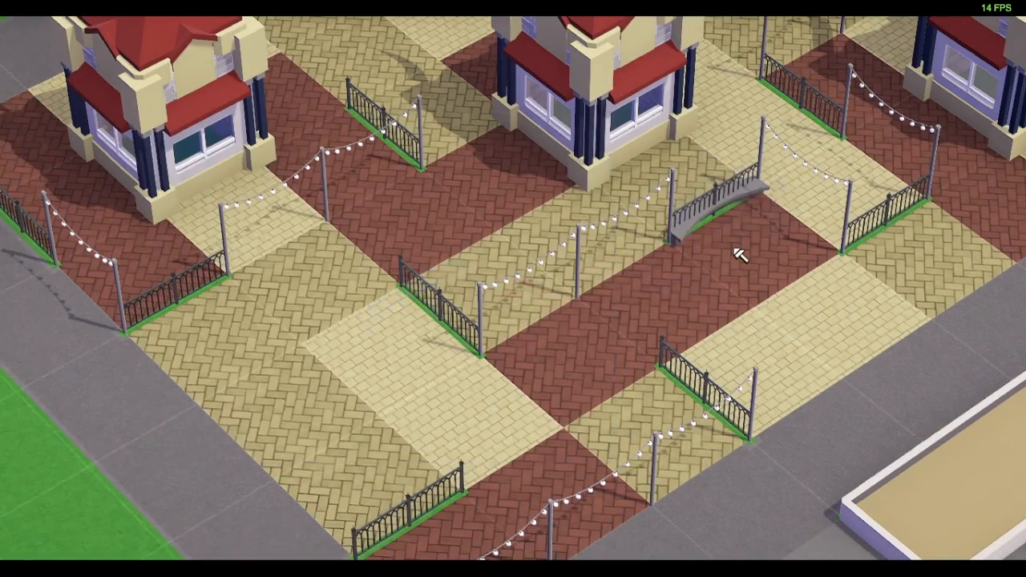
scroll("down", 3)
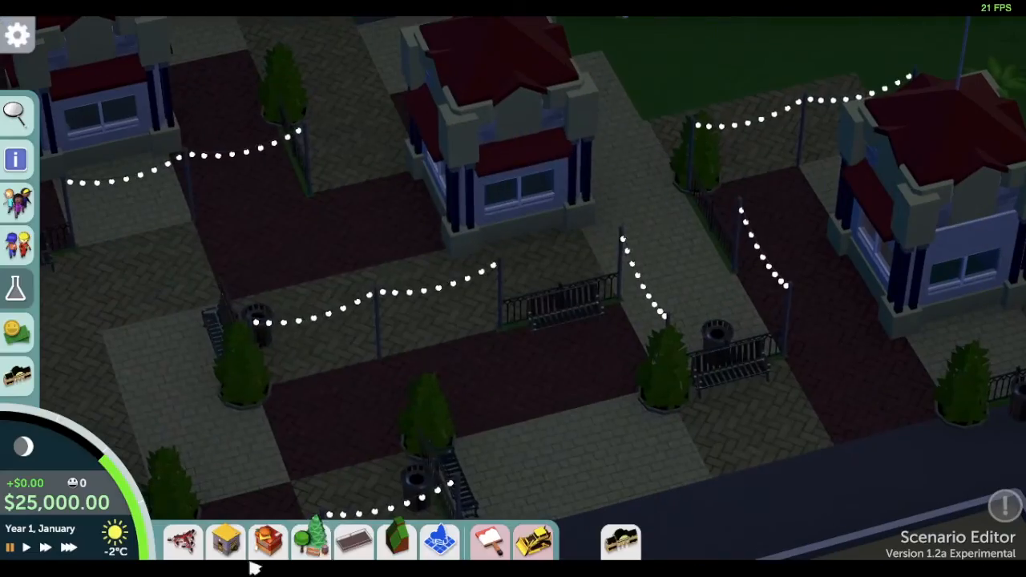
Step: Pick trees from the scenery toolbar to fill the car park planters
left_click(311, 542)
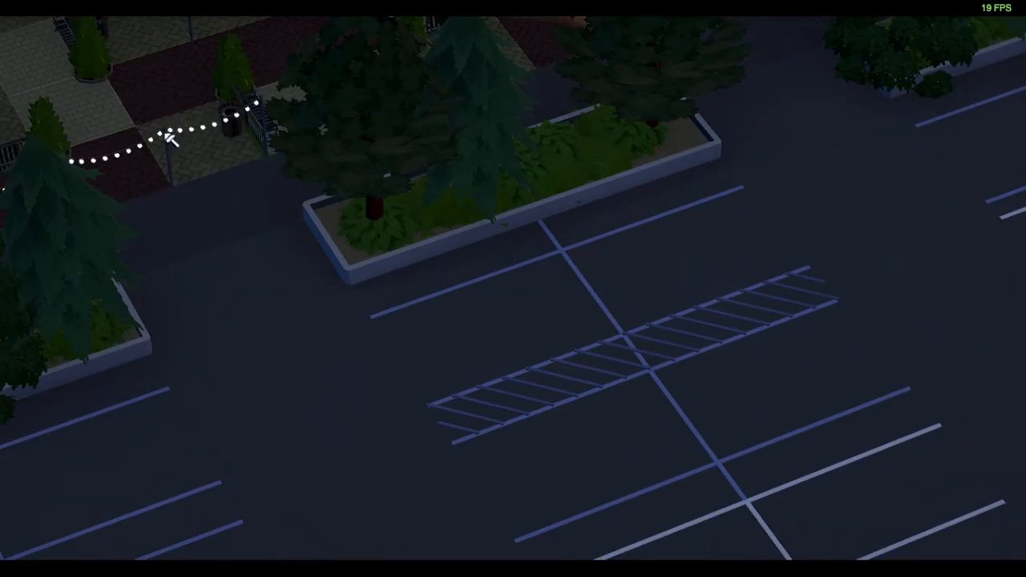
Step: Reopen the decoration catalogue, browse Nature, then list the Fences pieces
left_click(311, 538)
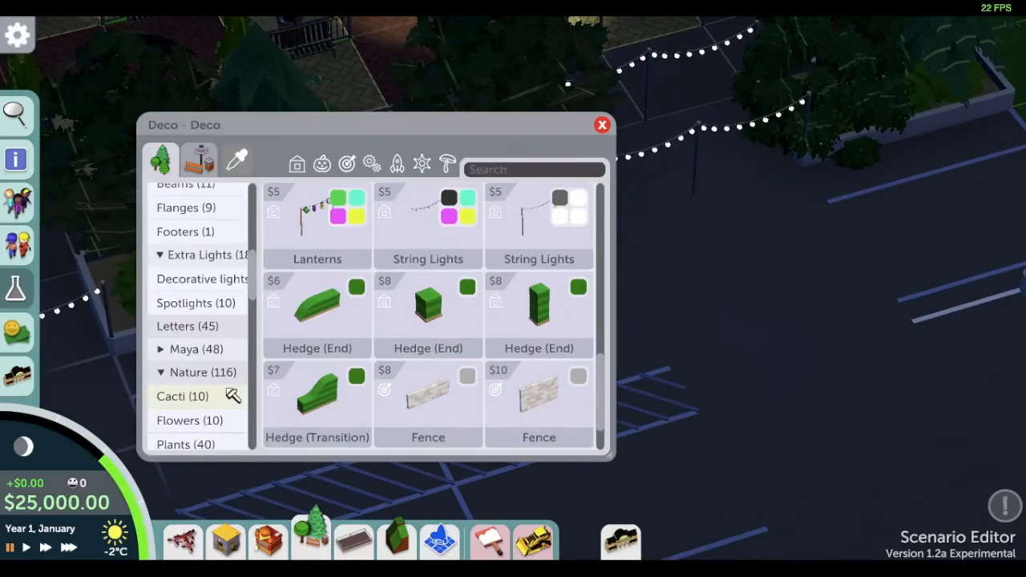
left_click(602, 125)
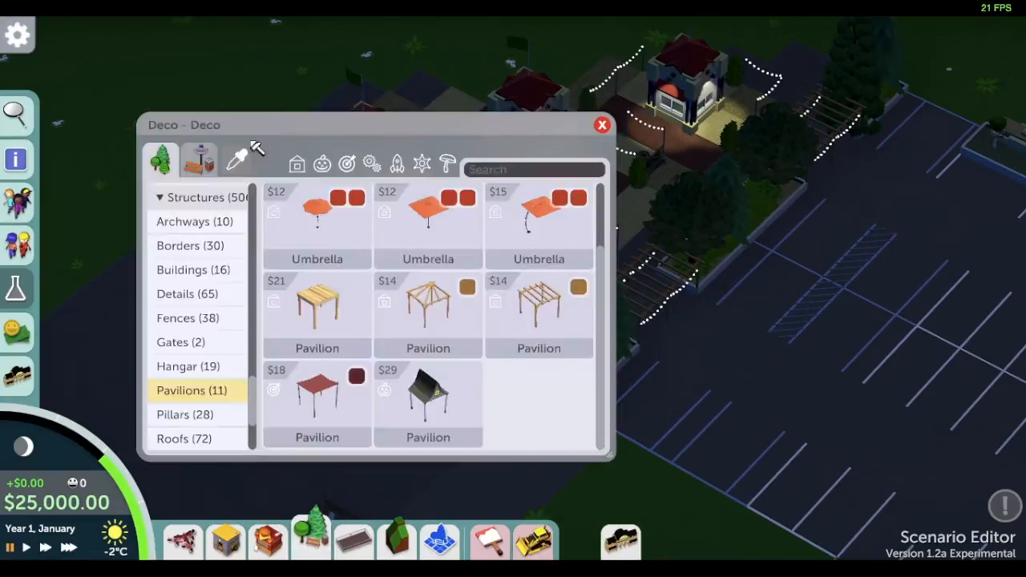
left_click(187, 317)
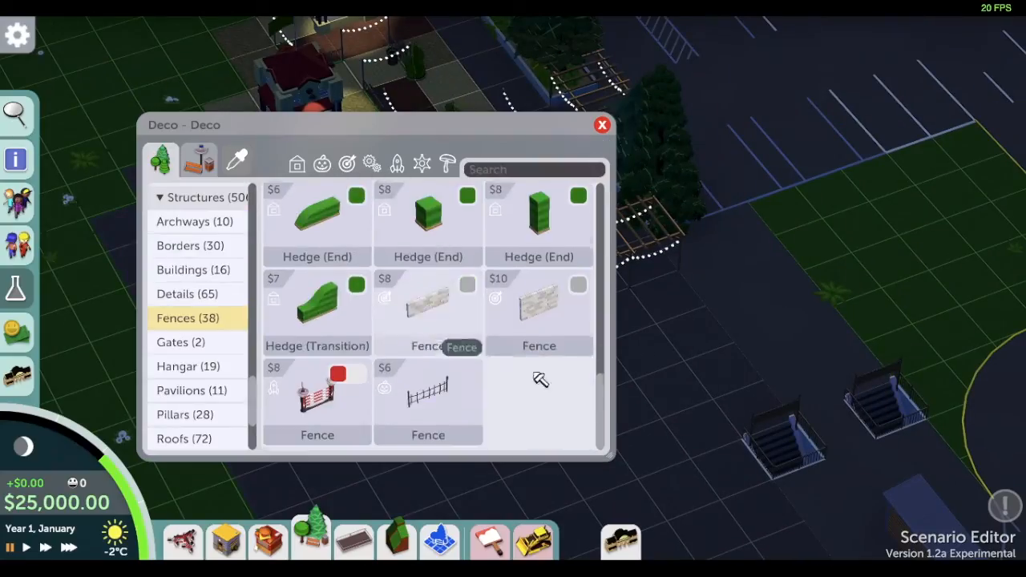